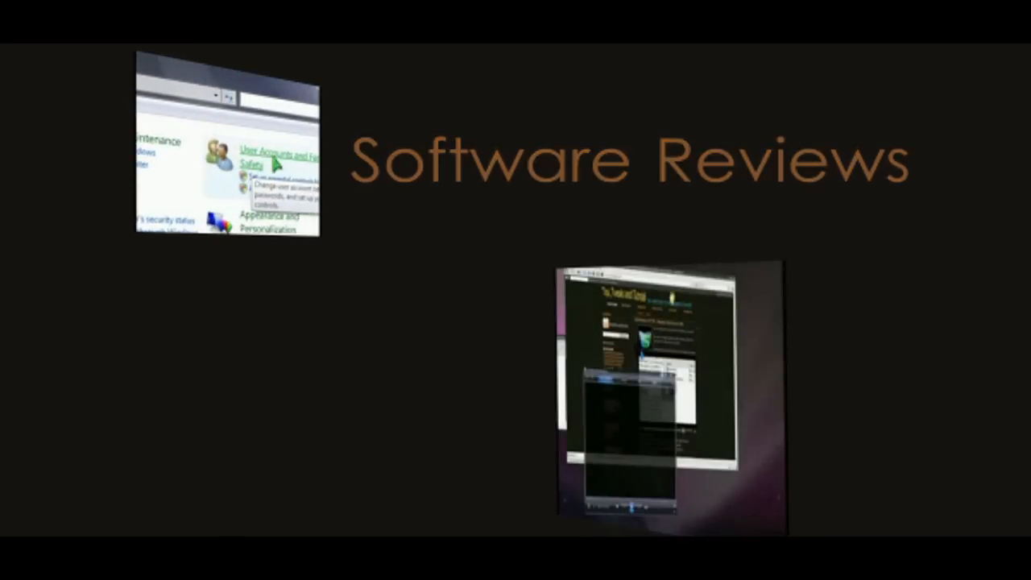
# - Search the Start menu for msconfig and launch the System Configuration utility
pyautogui.write('m')
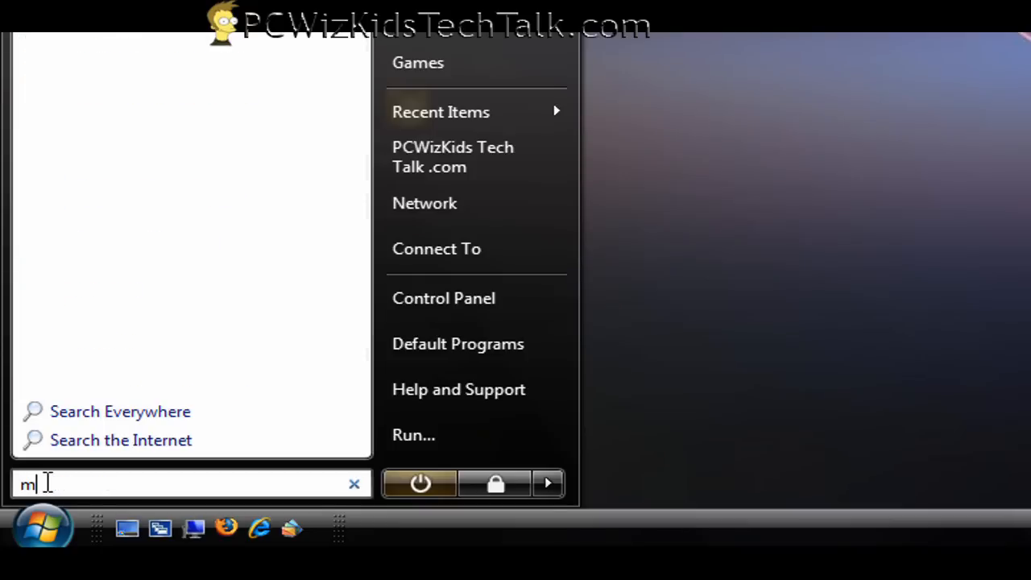
pyautogui.write('scon')
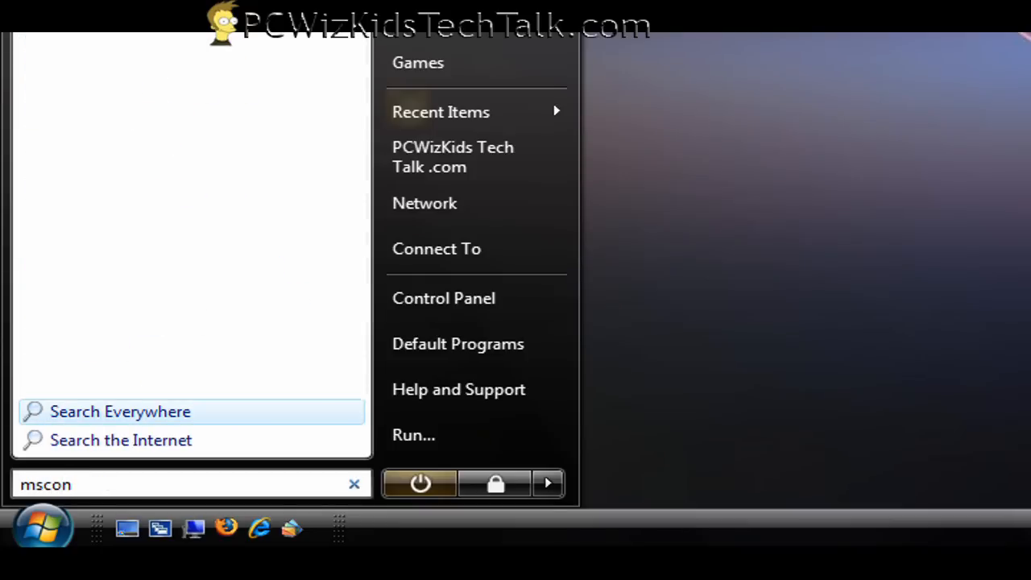
pyautogui.write('fig')
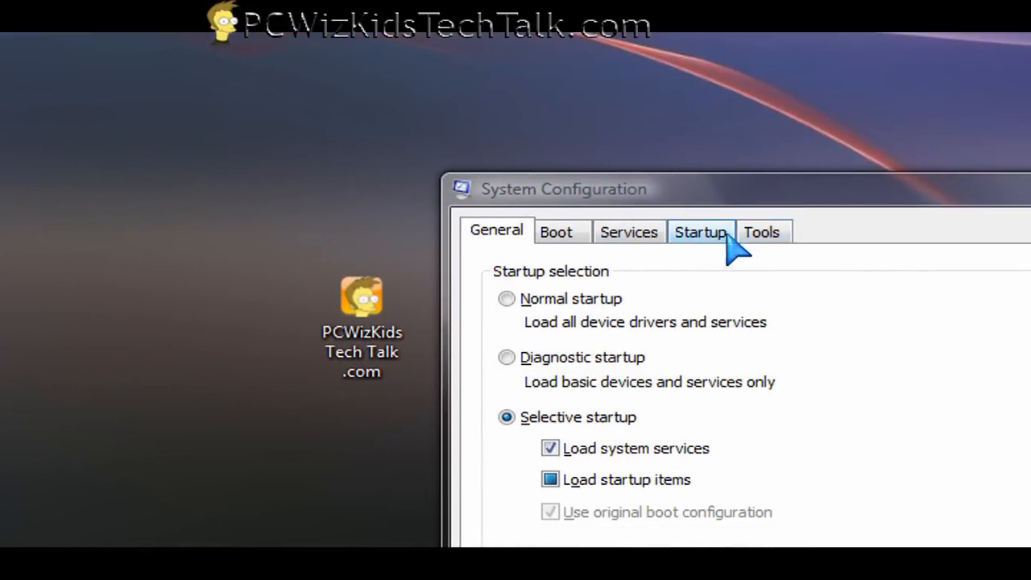
pyautogui.moveTo(700, 242)
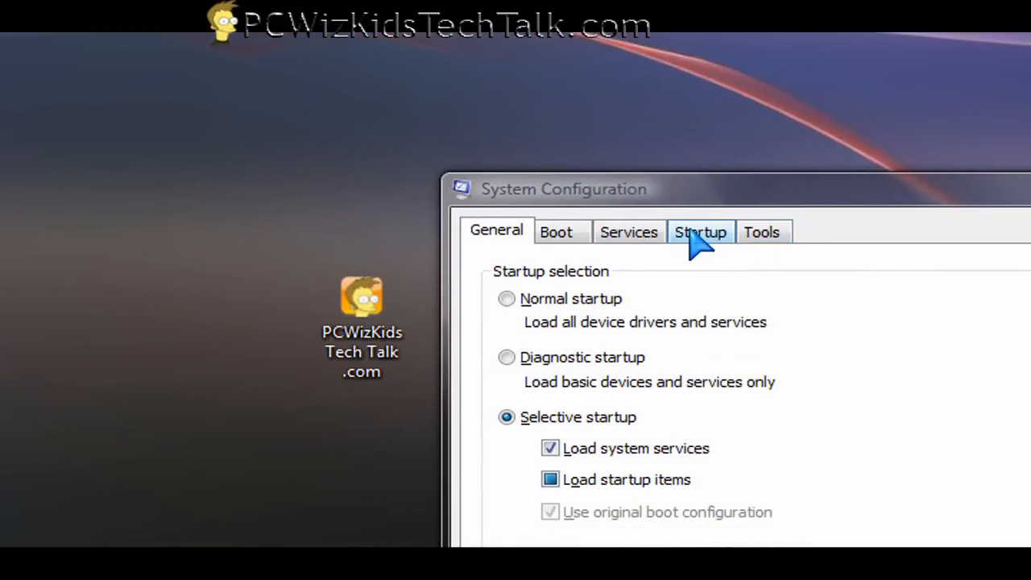
# - On the Startup tab, leave Adobe Acrobat and PMCLoader unchecked and apply the change
pyautogui.click(700, 232)
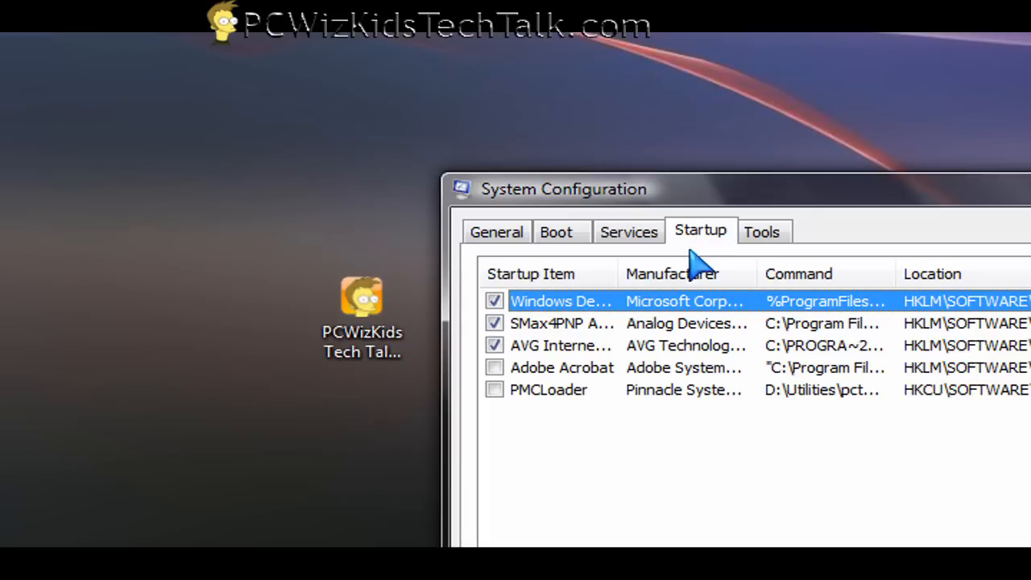
pyautogui.moveTo(559, 411)
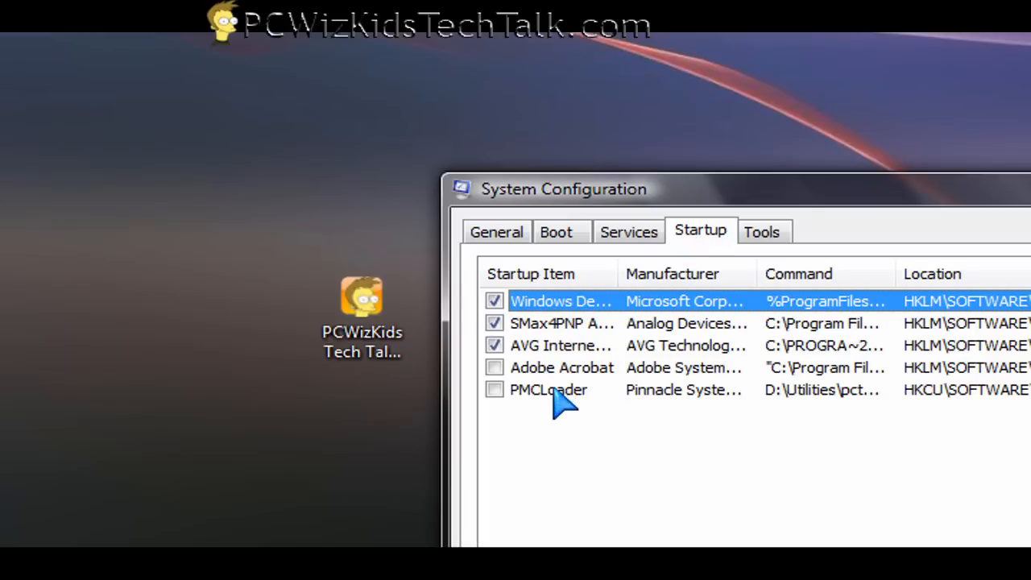
pyautogui.click(493, 390)
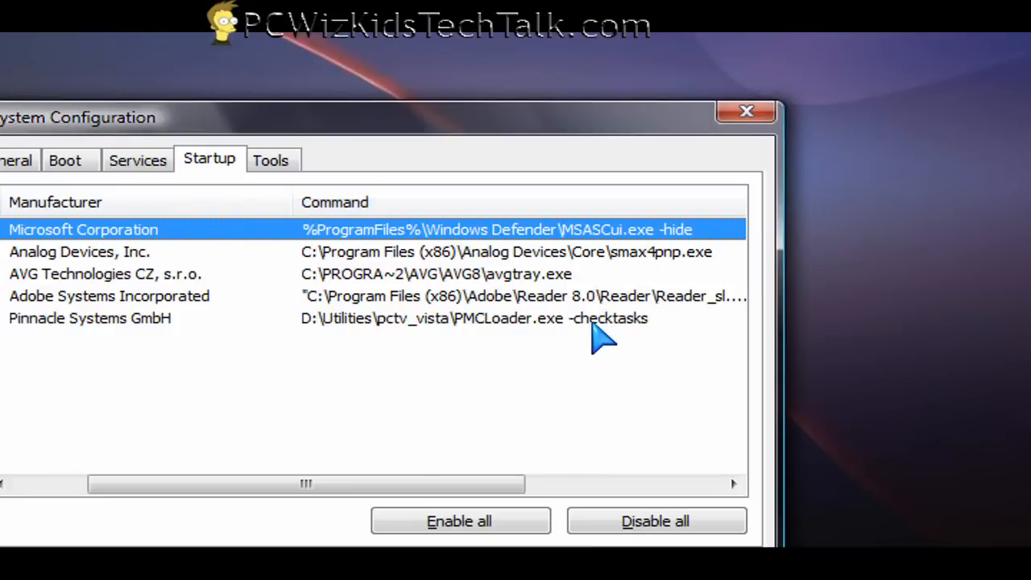
pyautogui.moveTo(600, 355)
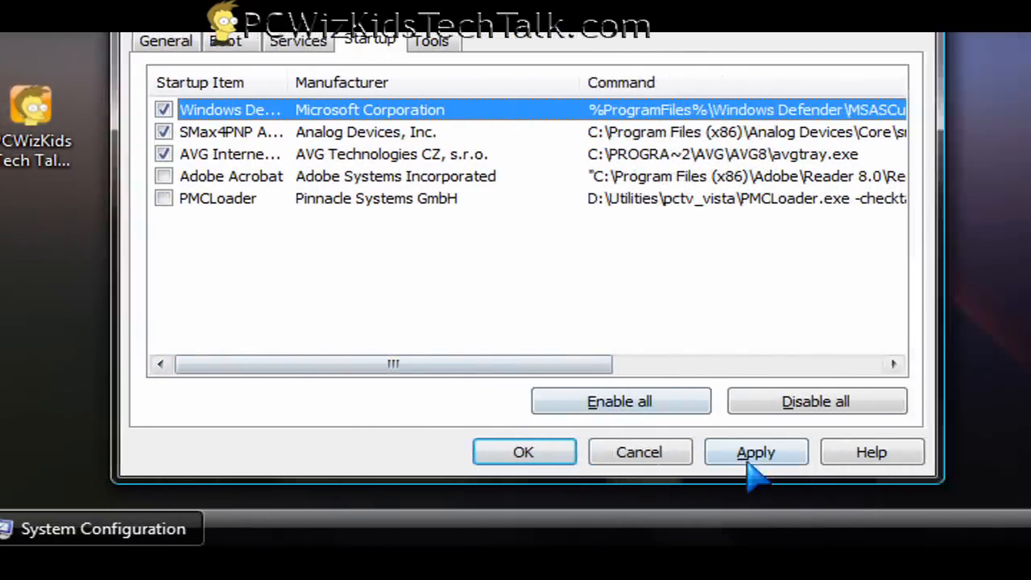
pyautogui.click(756, 451)
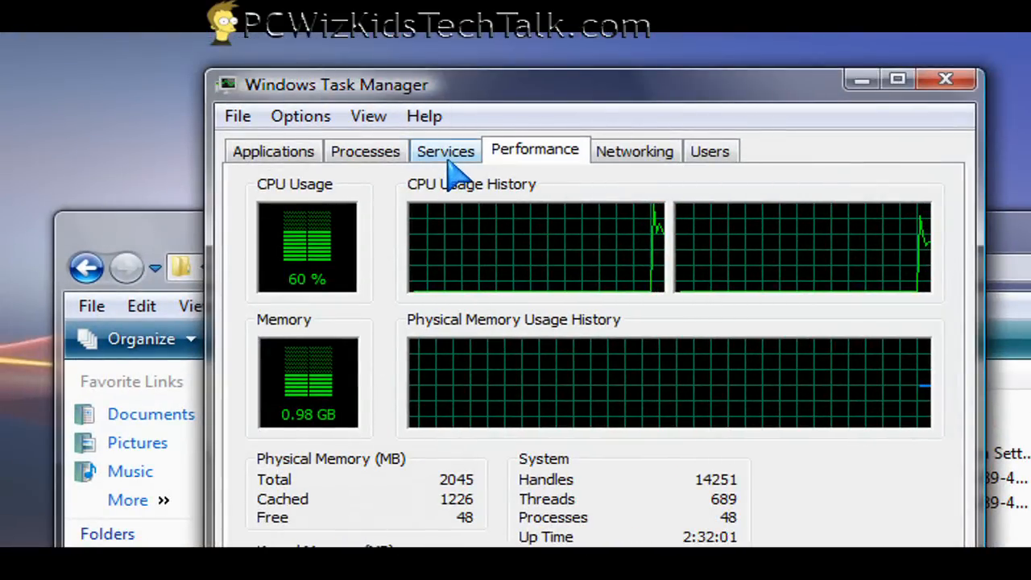
# - Switch Task Manager to the Processes list, where PMCLoader.exe uses 50% CPU
pyautogui.click(445, 150)
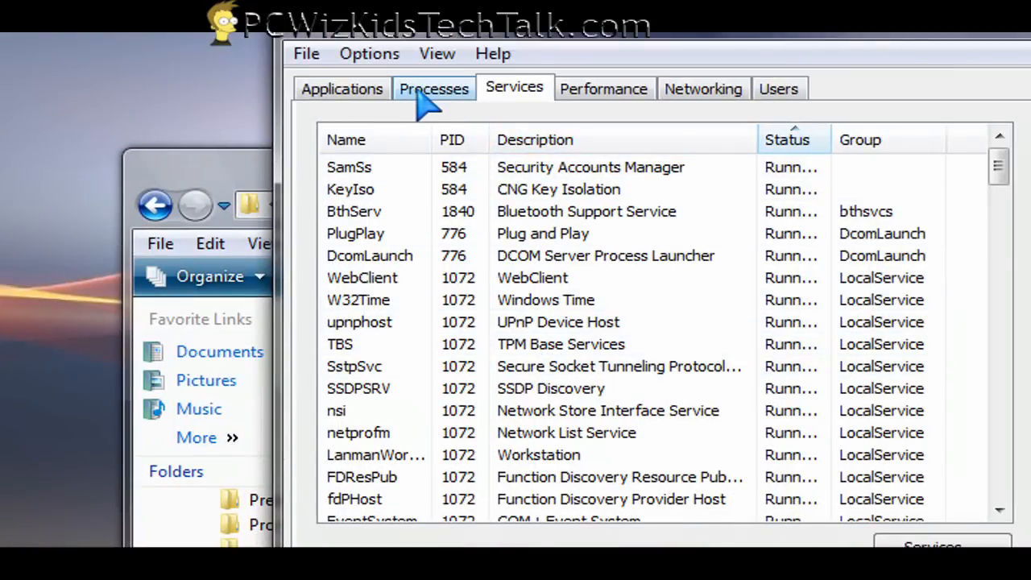
pyautogui.click(433, 89)
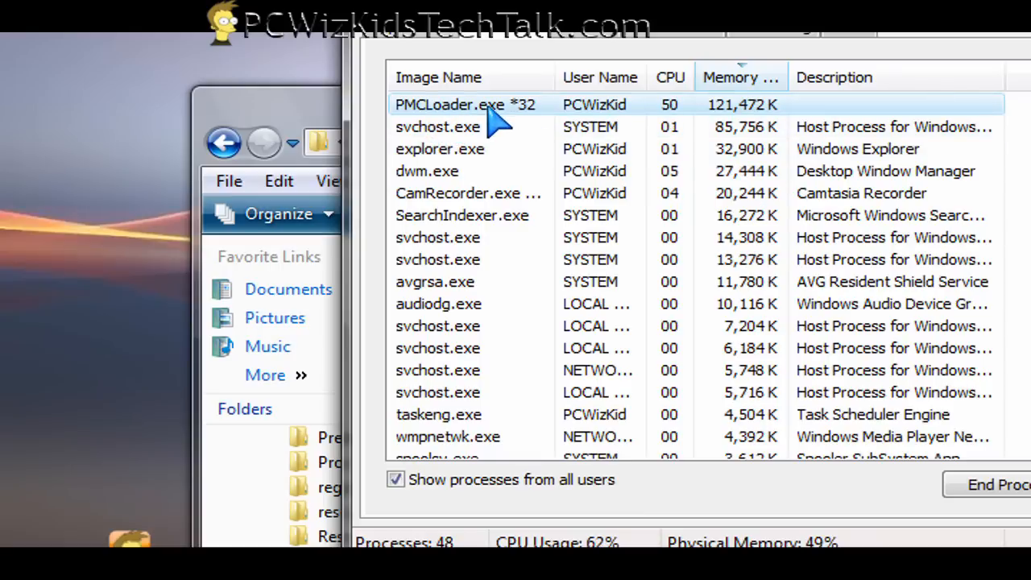
# - End the PMCLoader.exe process and confirm the termination
pyautogui.rightClick(465, 104)
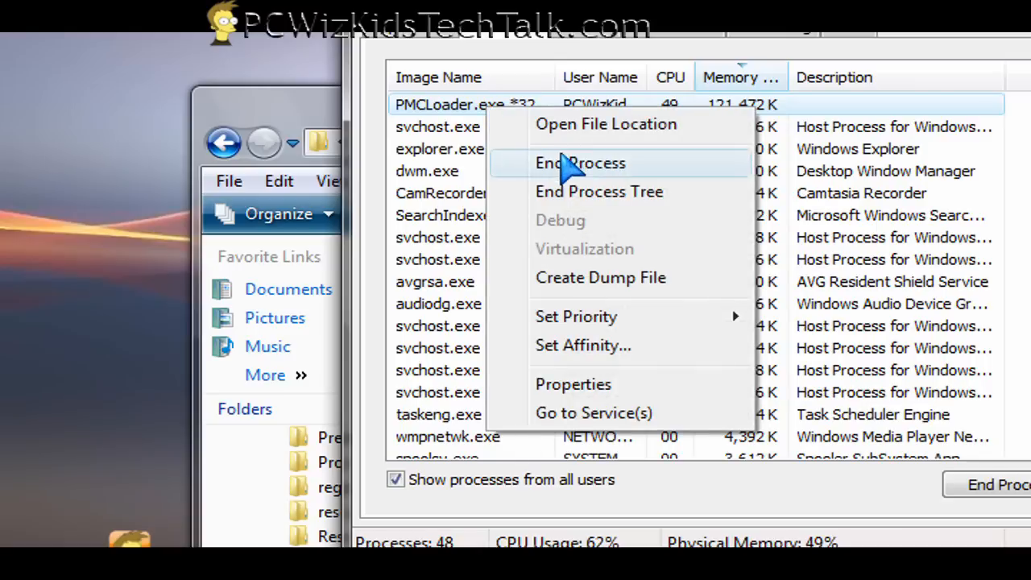
pyautogui.click(580, 162)
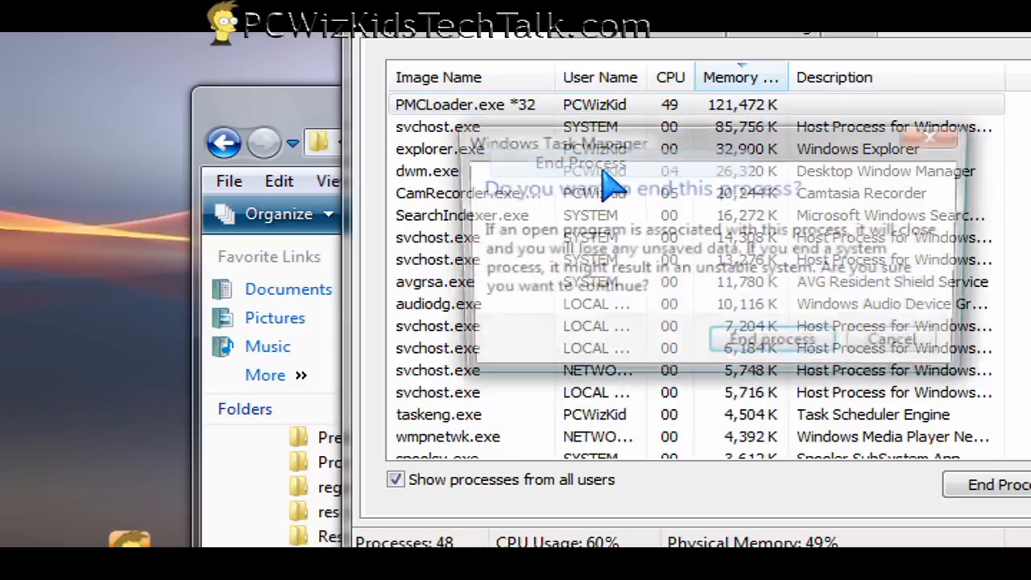
pyautogui.click(769, 337)
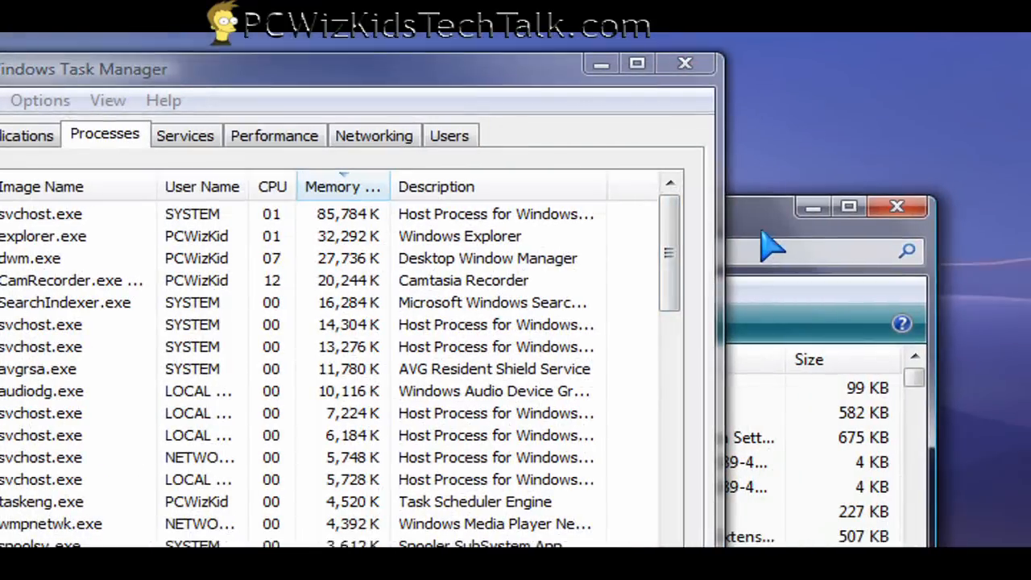
pyautogui.click(36, 535)
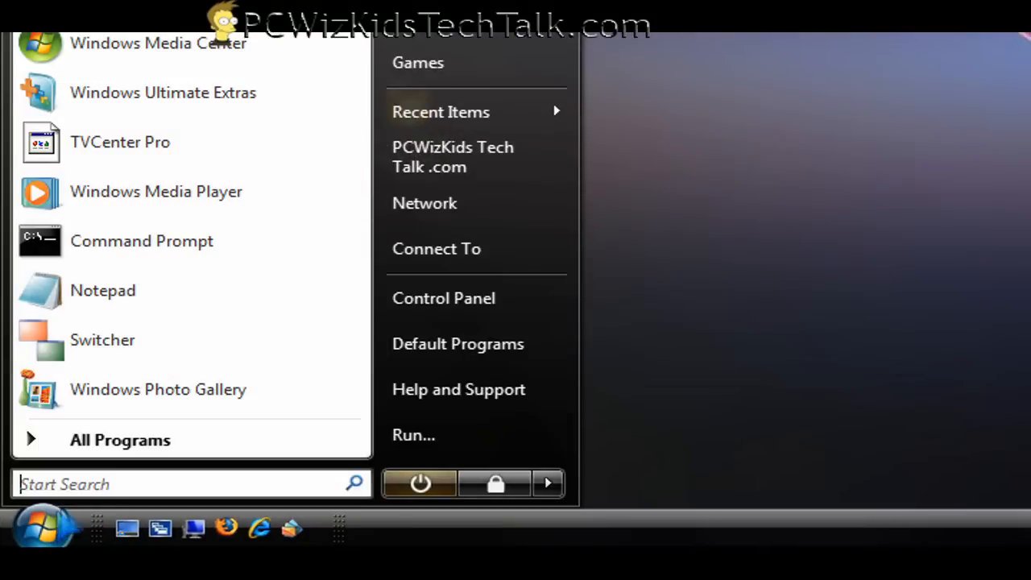
# - Launch regedit and browse to HKEY_CURRENT_USER\Software\Microsoft\Windows\CurrentVersion\Run
pyautogui.write('reg')
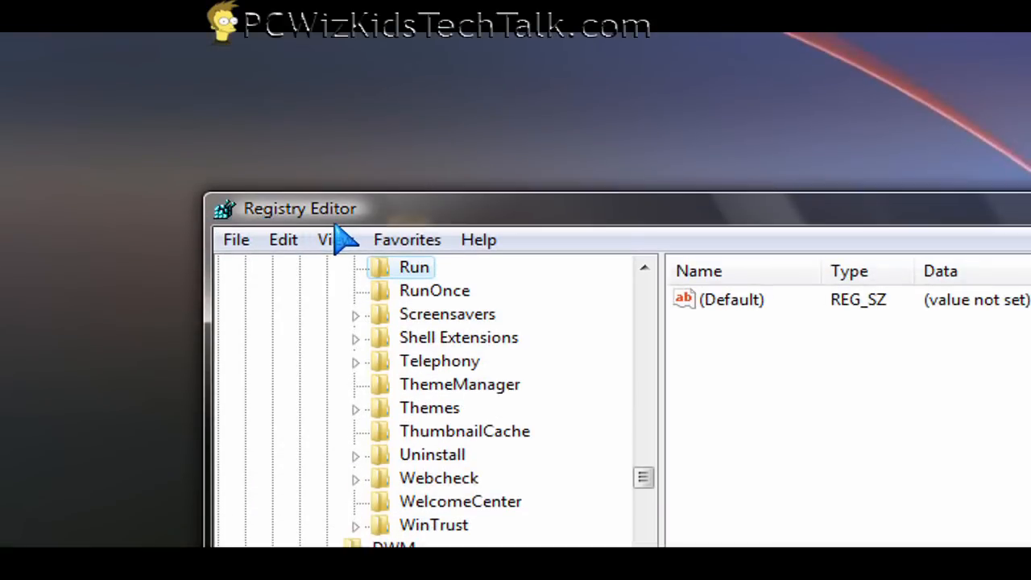
pyautogui.moveTo(401, 279)
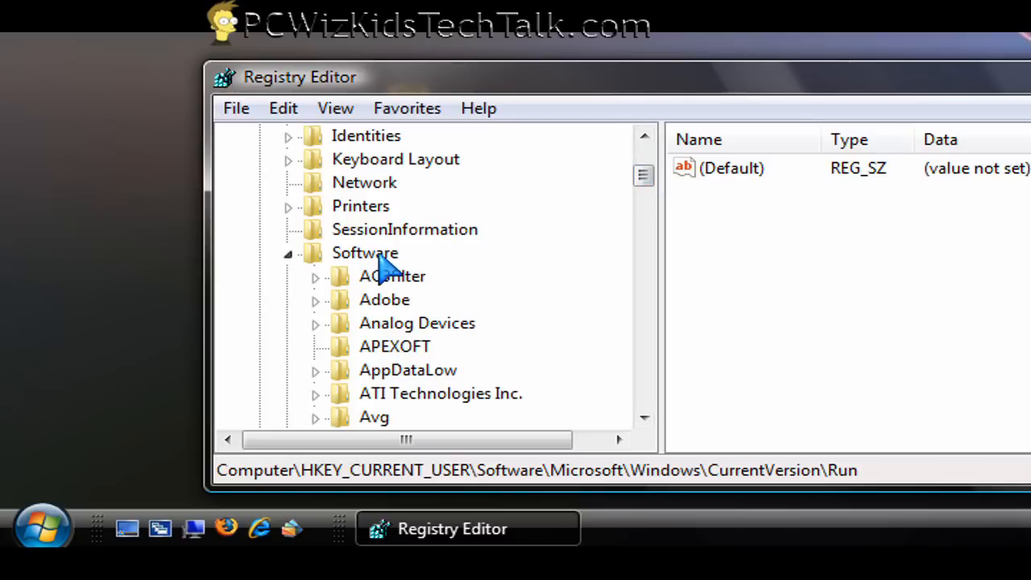
# - Scroll the key tree and select RunOnce, revealing its FlashPlayerUpdate value
pyautogui.scroll(-3)
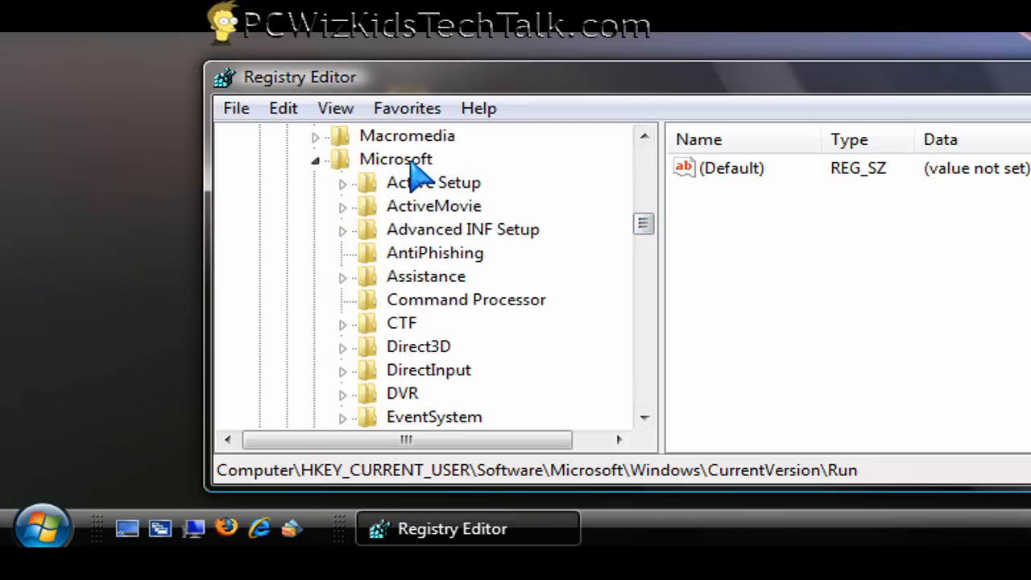
pyautogui.scroll(-3)
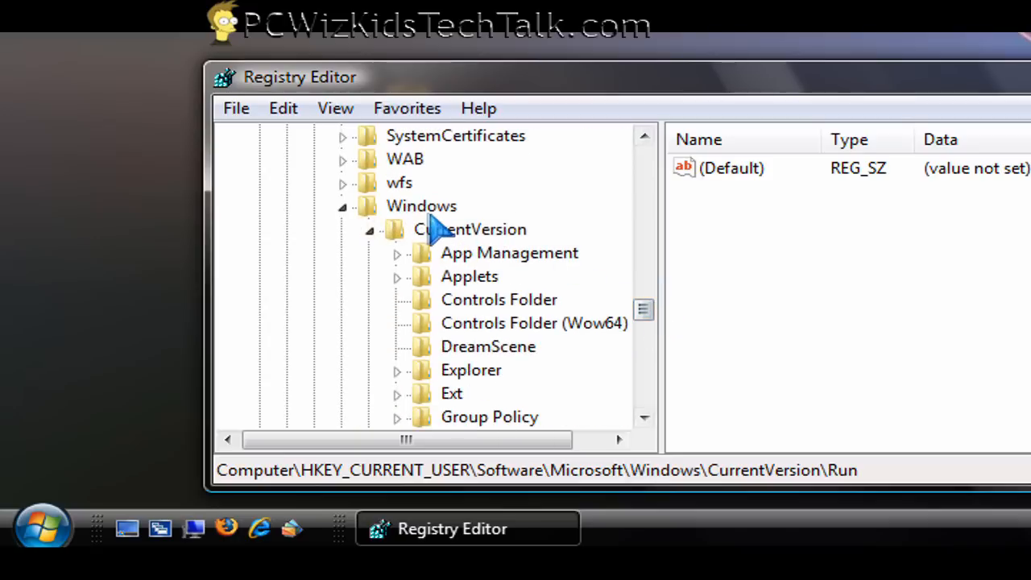
pyautogui.moveTo(645, 310)
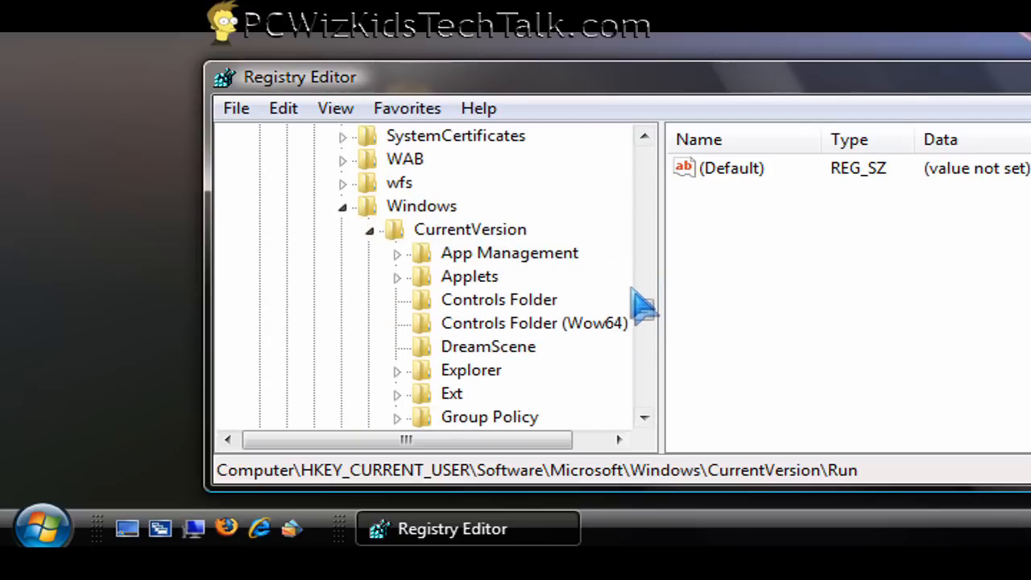
pyautogui.click(455, 252)
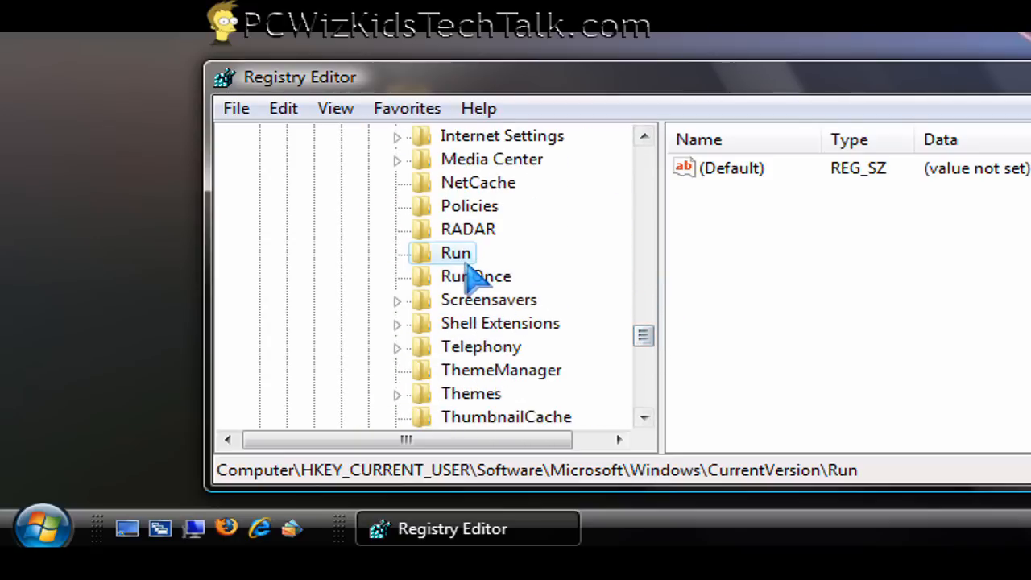
pyautogui.moveTo(491, 285)
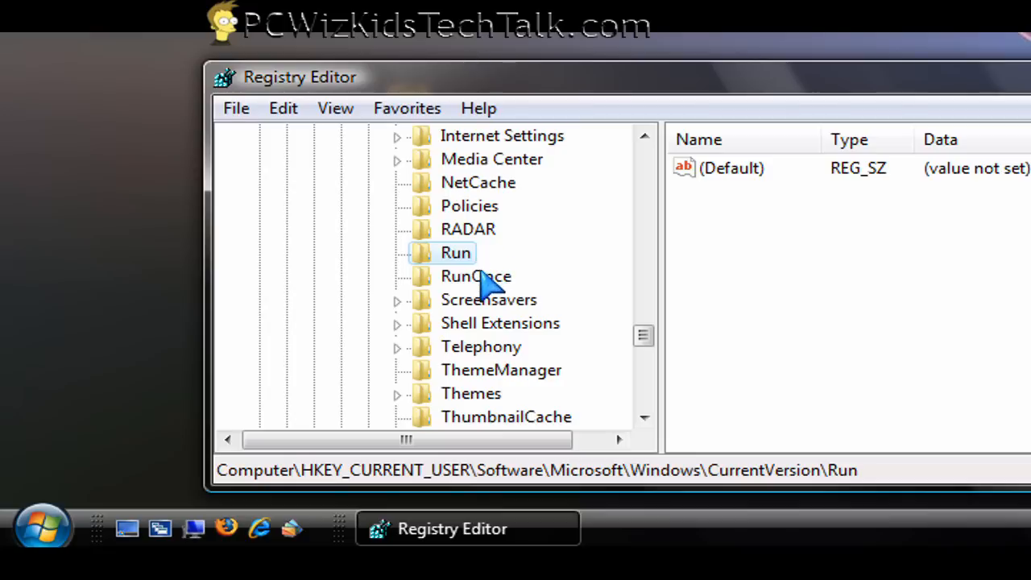
pyautogui.click(475, 276)
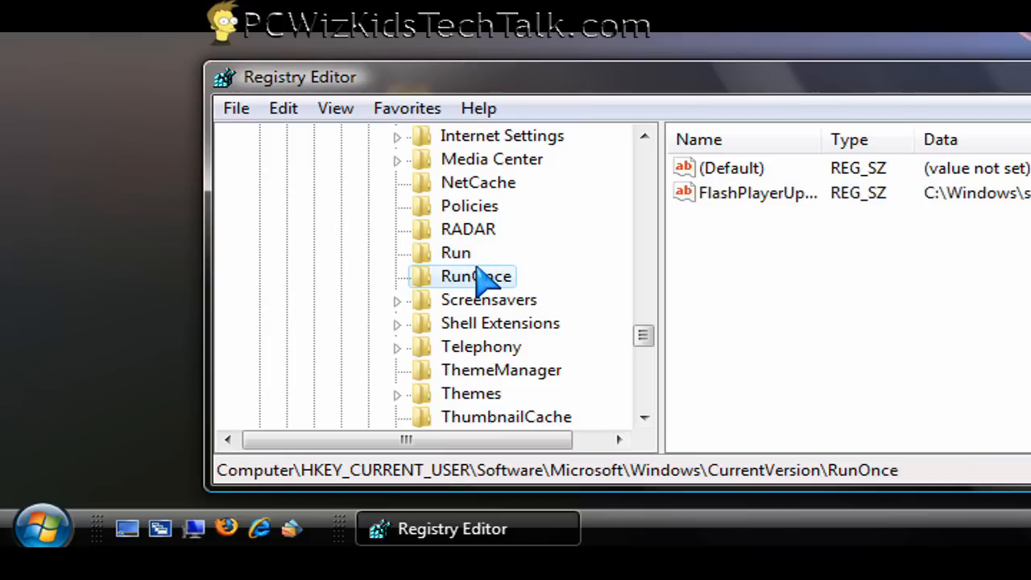
# - Delete the FlashPlayerUpdate value, then bring up Find from the Run key's Edit menu
pyautogui.click(455, 252)
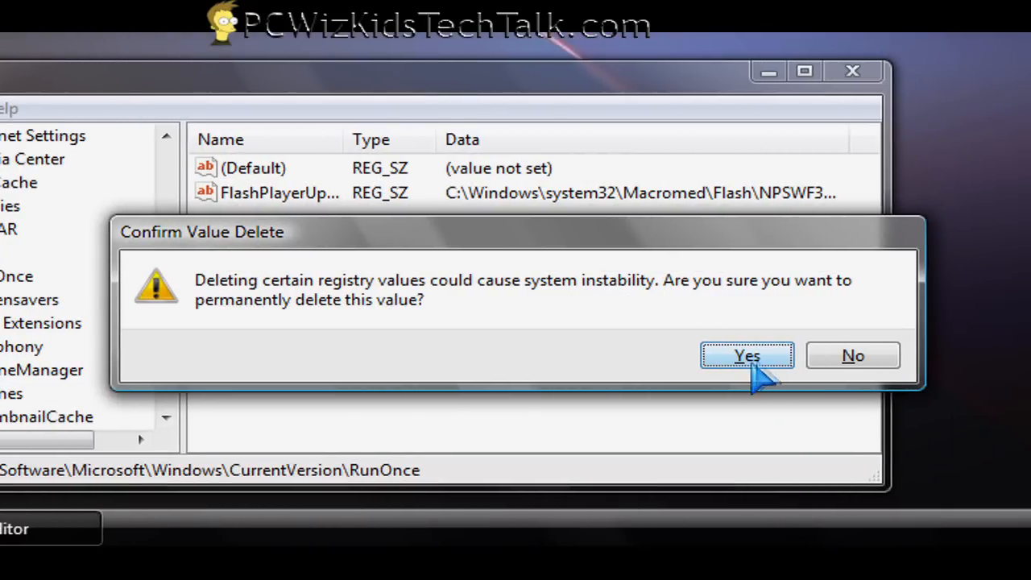
pyautogui.click(745, 355)
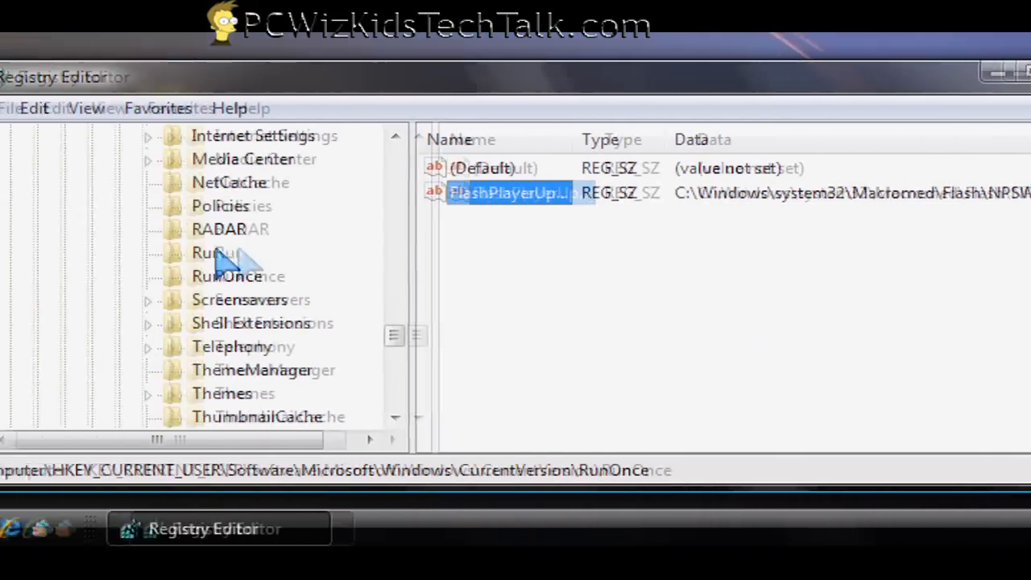
pyautogui.click(274, 252)
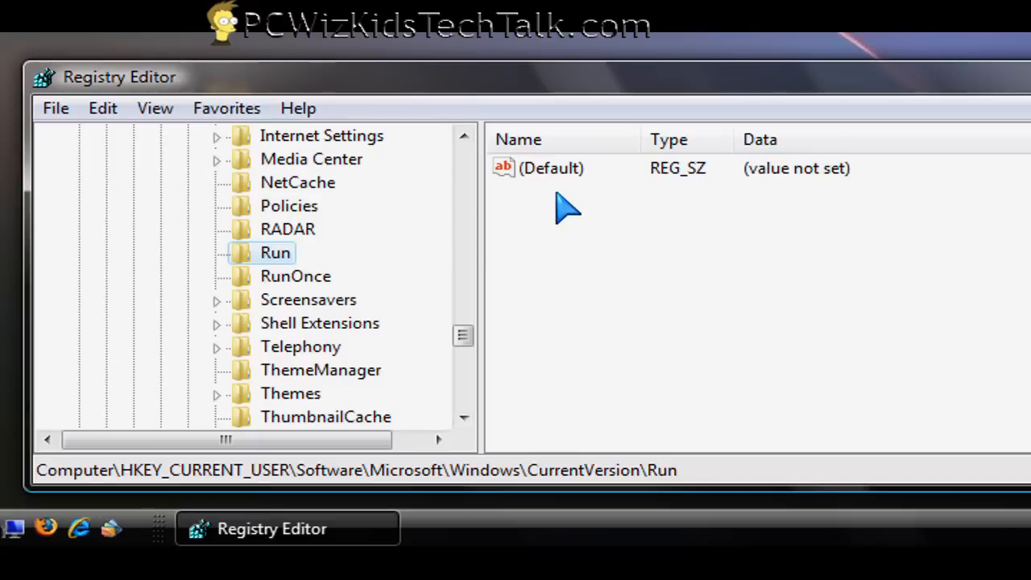
pyautogui.moveTo(567, 252)
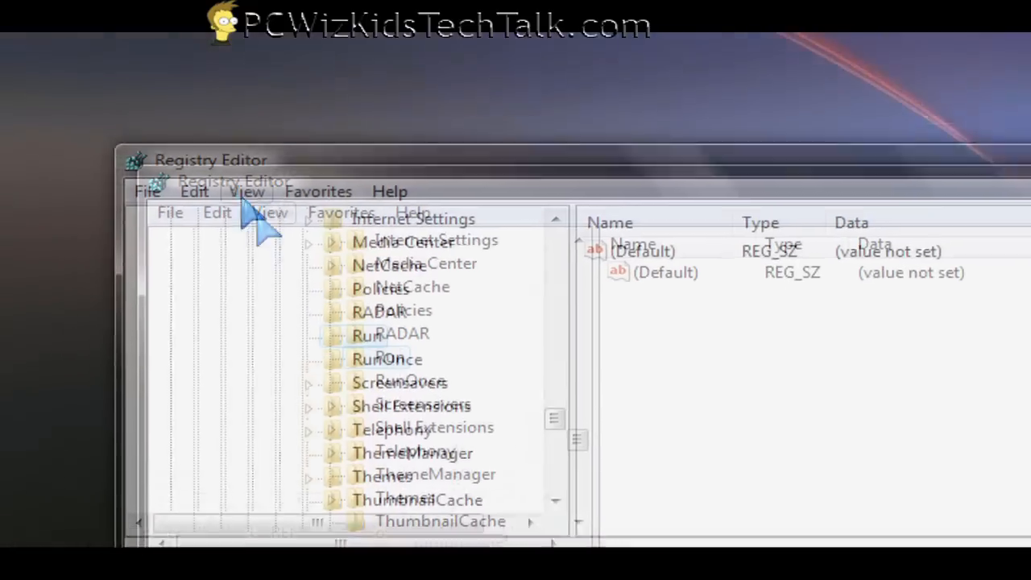
pyautogui.click(263, 231)
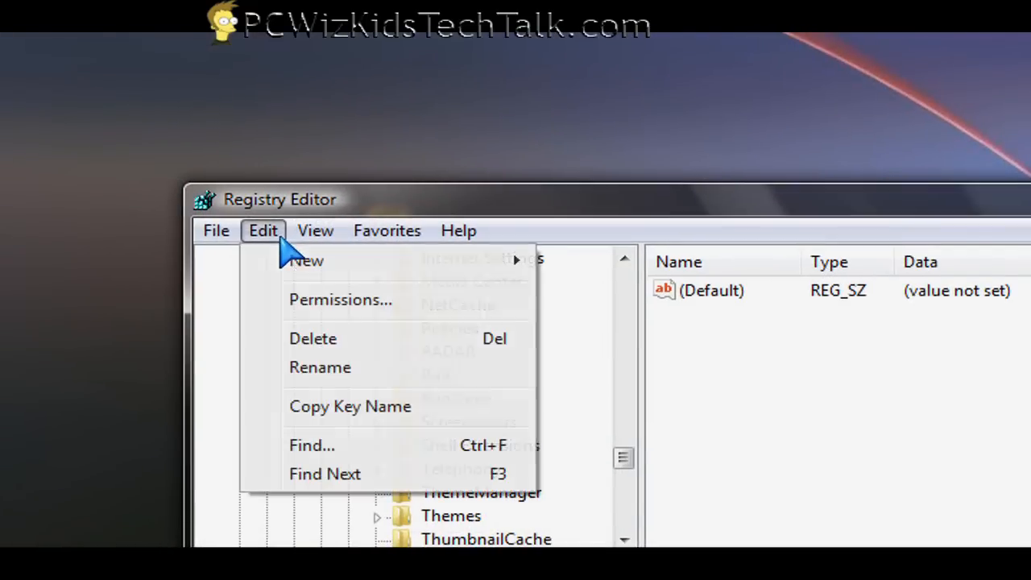
pyautogui.click(311, 446)
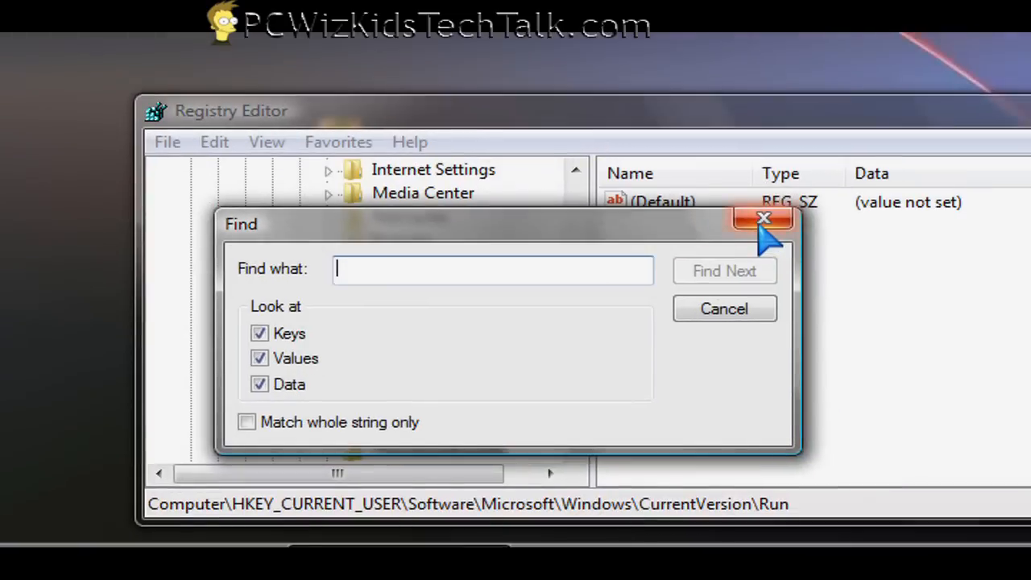
# - Cancel the Find dialog and close Registry Editor
pyautogui.click(754, 219)
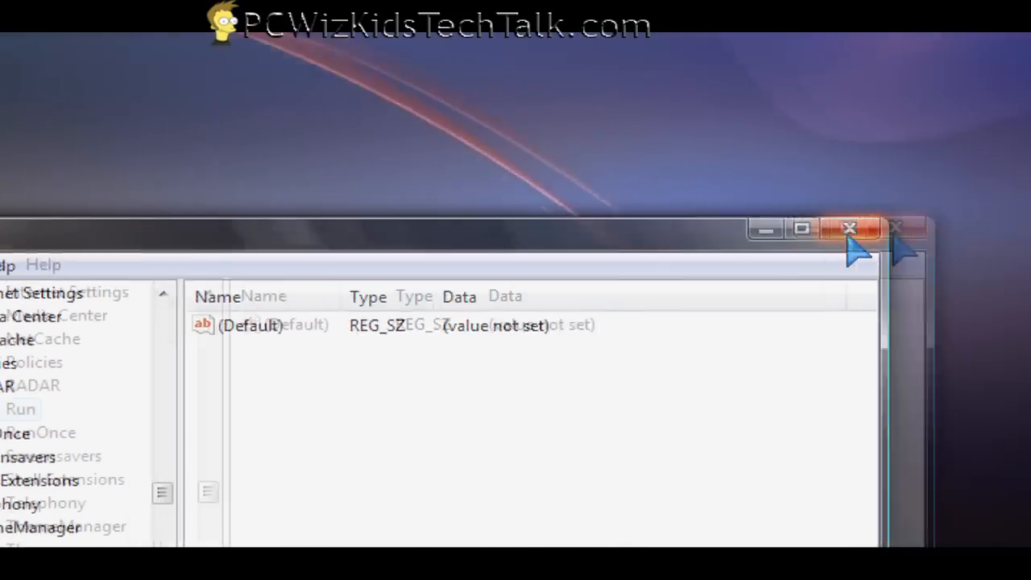
pyautogui.click(851, 229)
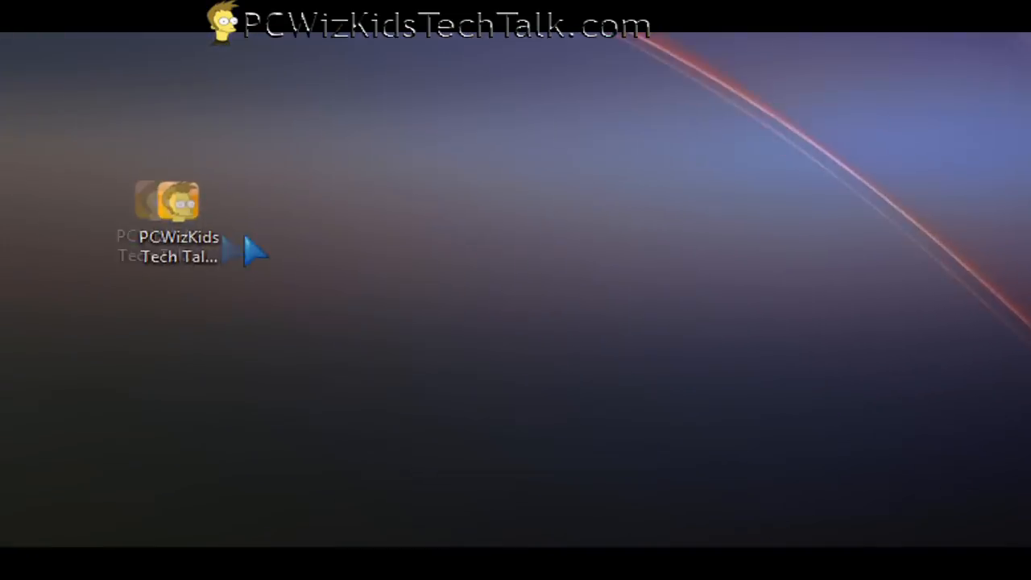
# - Launch Explorer and go to C:\Windows\system via the address bar suggestions
pyautogui.click(38, 527)
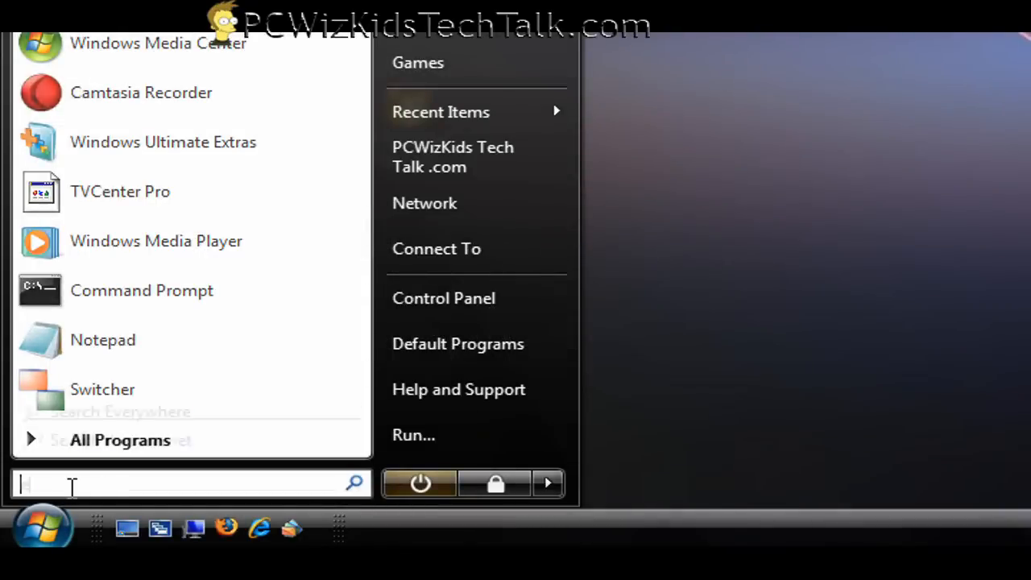
pyautogui.write('explorer')
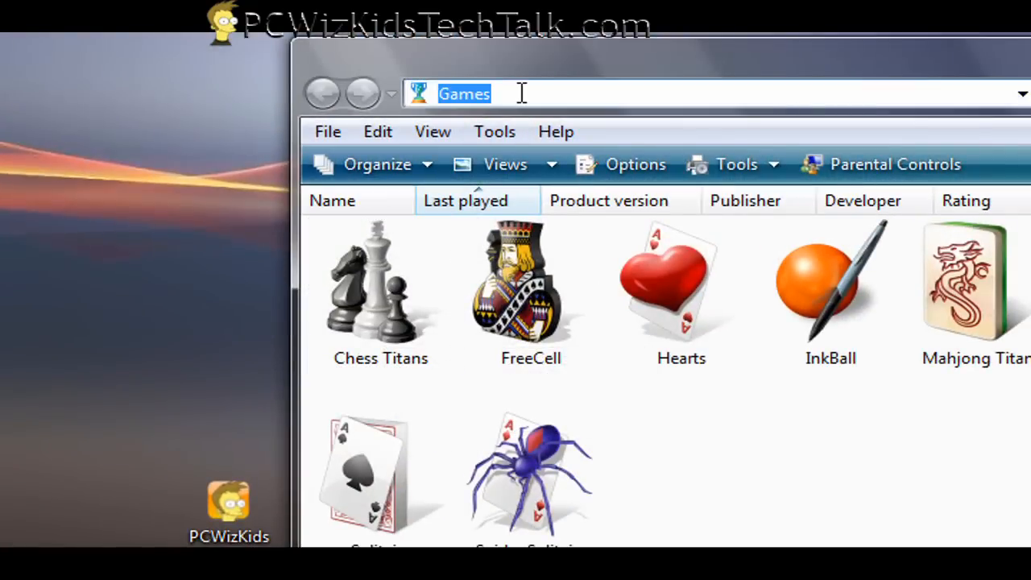
pyautogui.write('c:\\windows\\sys')
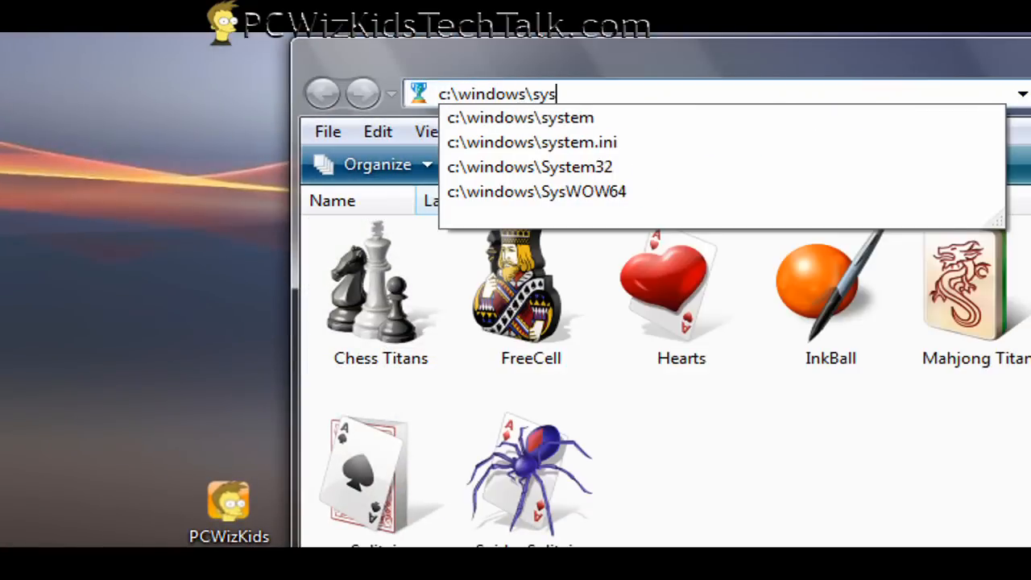
pyautogui.click(518, 118)
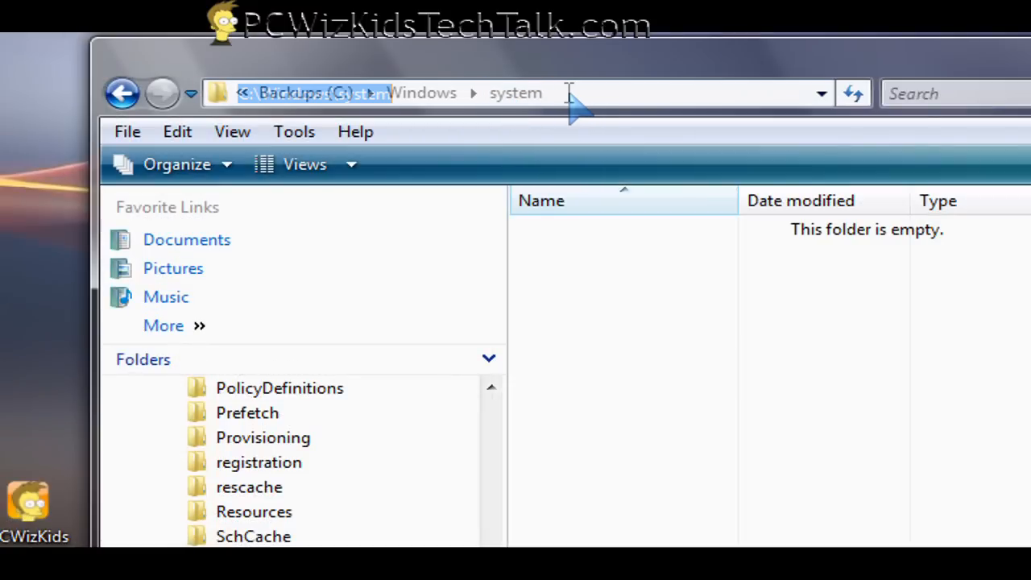
# - Edit the address bar path to reach C:\Windows\System32
pyautogui.click(571, 92)
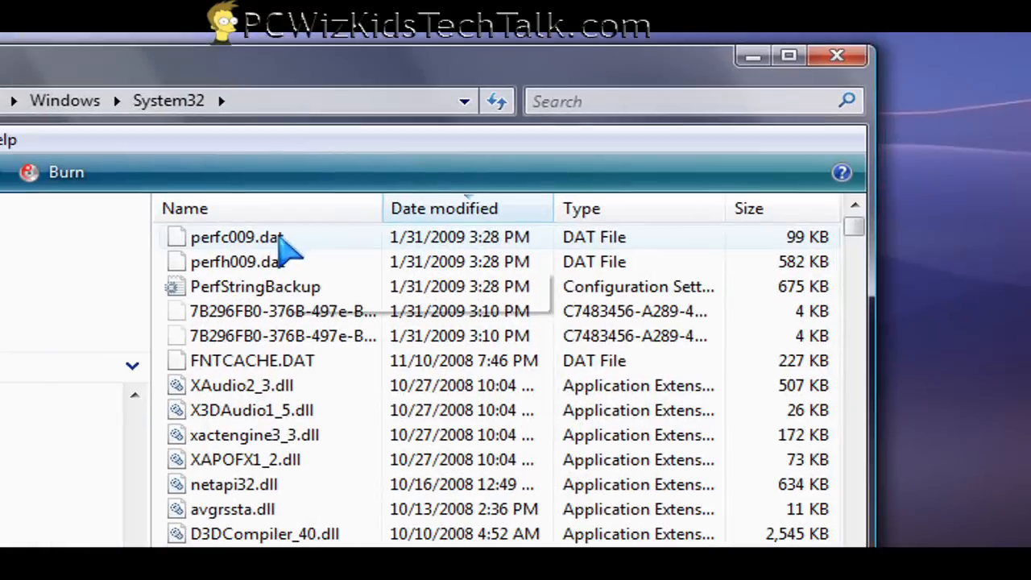
pyautogui.moveTo(290, 380)
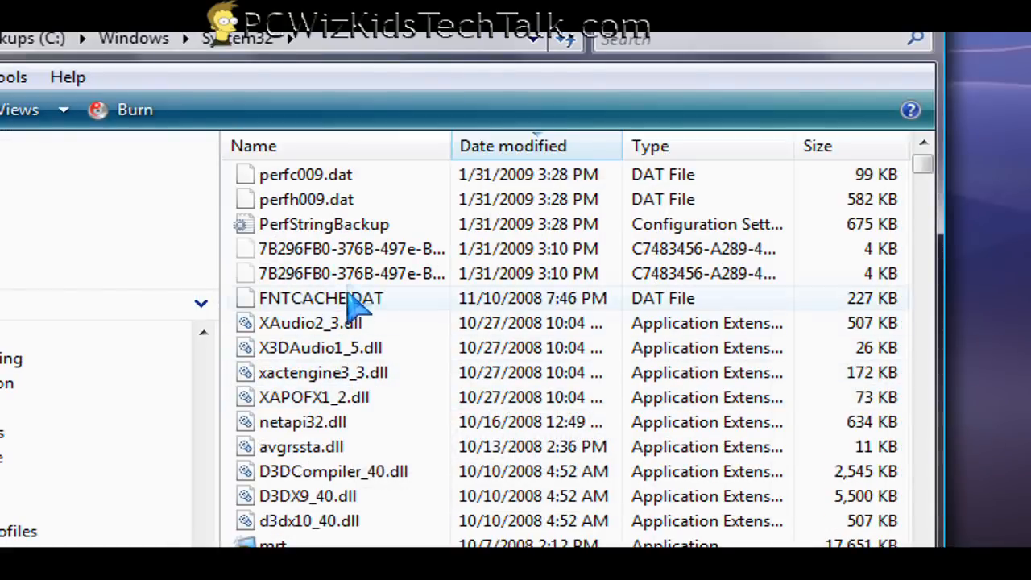
pyautogui.moveTo(330, 201)
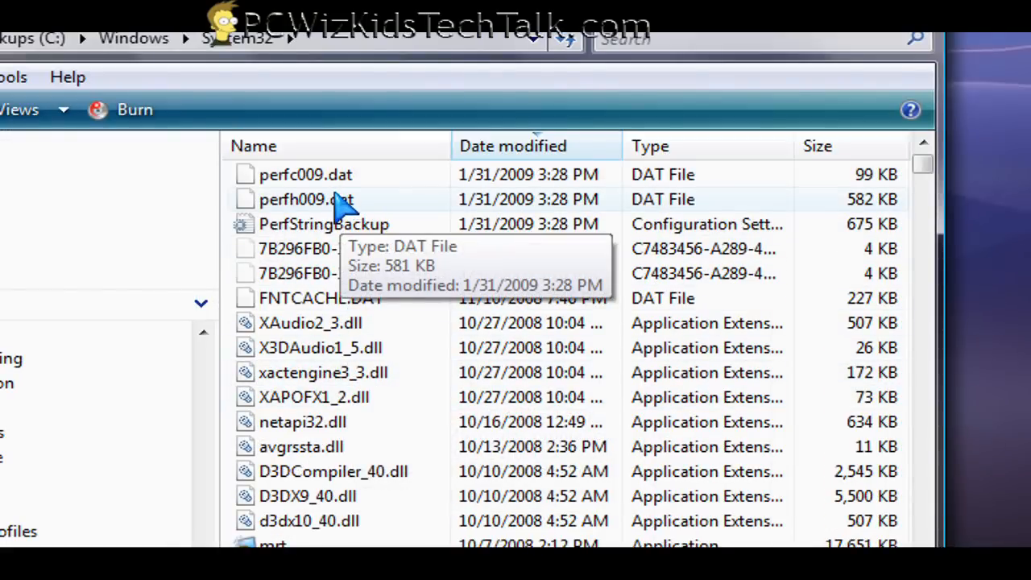
pyautogui.moveTo(342, 348)
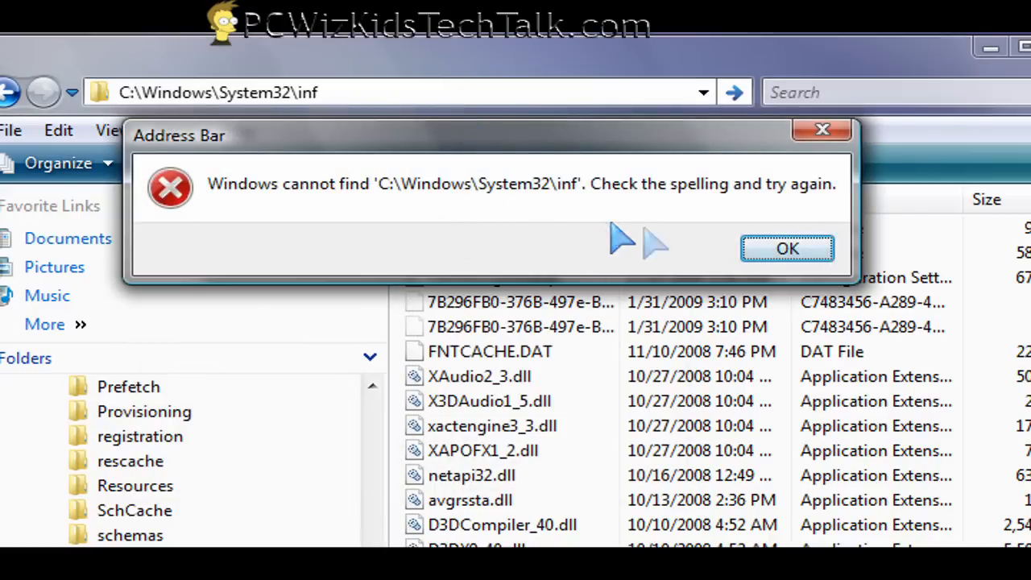
# - Dismiss the folder-not-found error and enter the Documents and Settings path on drive D:
pyautogui.click(787, 248)
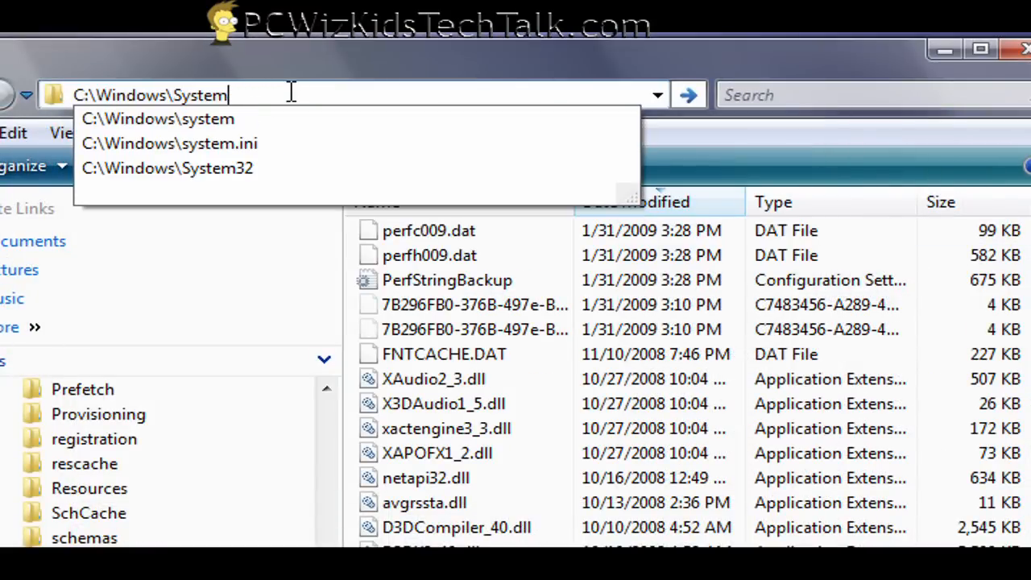
pyautogui.press('BackSpace')
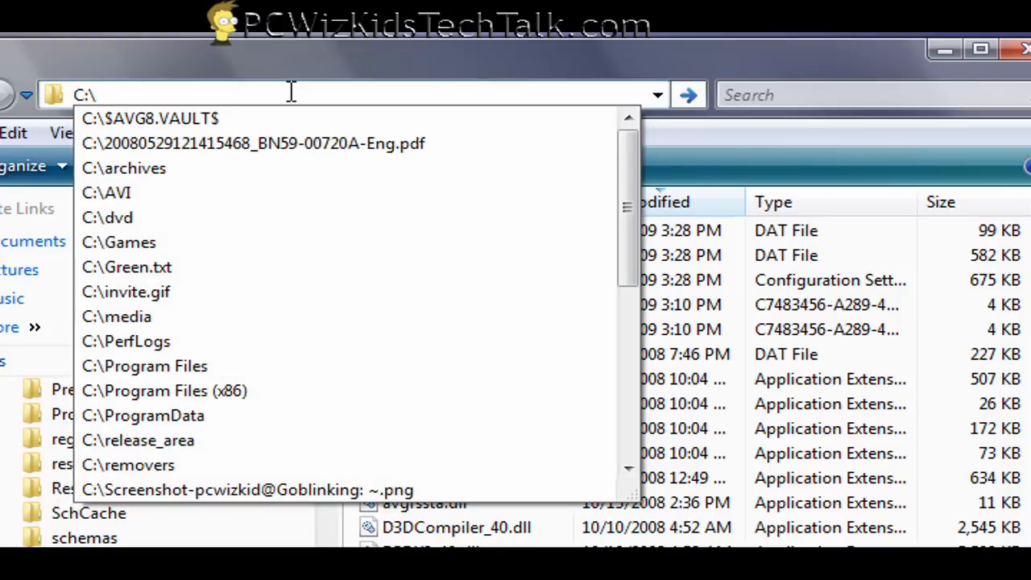
pyautogui.write('doc')
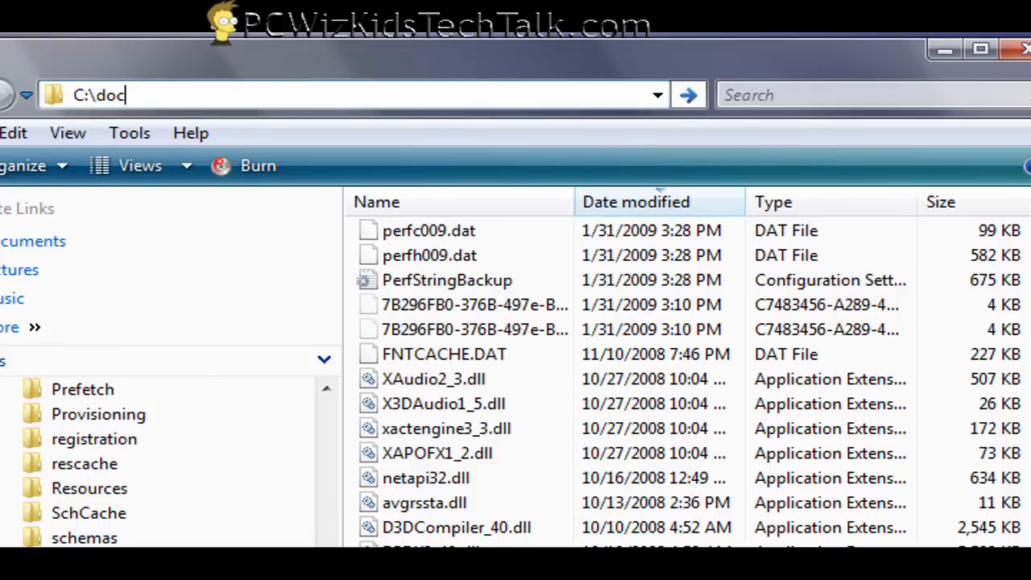
pyautogui.write('umentr')
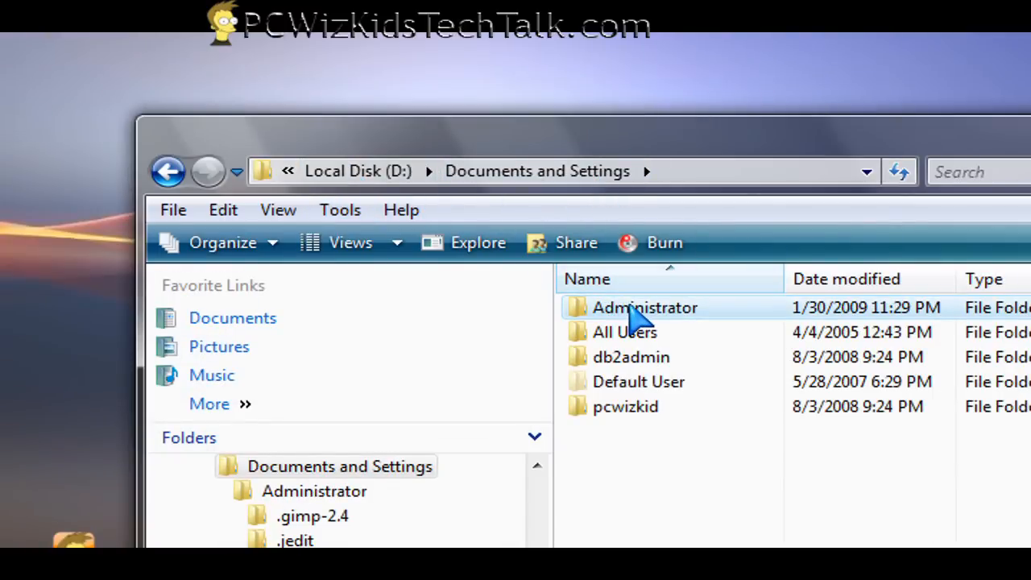
# - Open the Administrator user folder to reach its Local Settings Temp folder
pyautogui.doubleClick(645, 308)
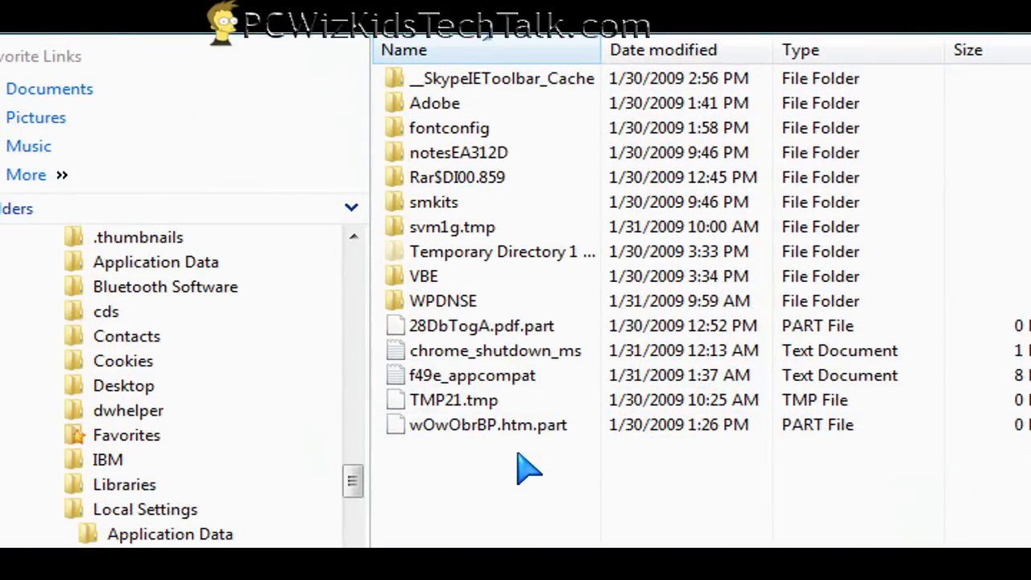
pyautogui.moveTo(550, 451)
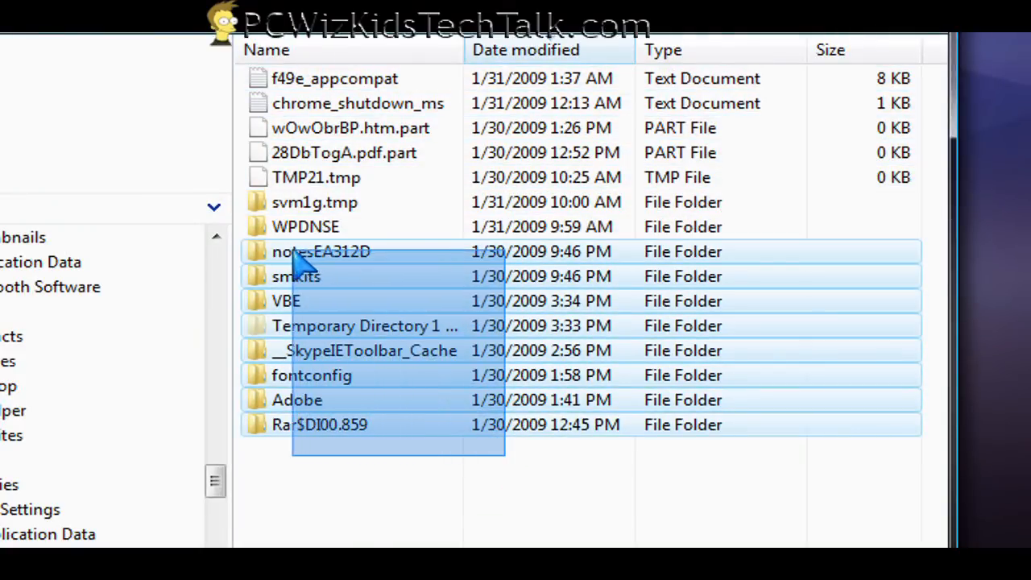
# - Permanently delete the eight selected temporary folders, confirming the deletion prompts
pyautogui.press('Delete')
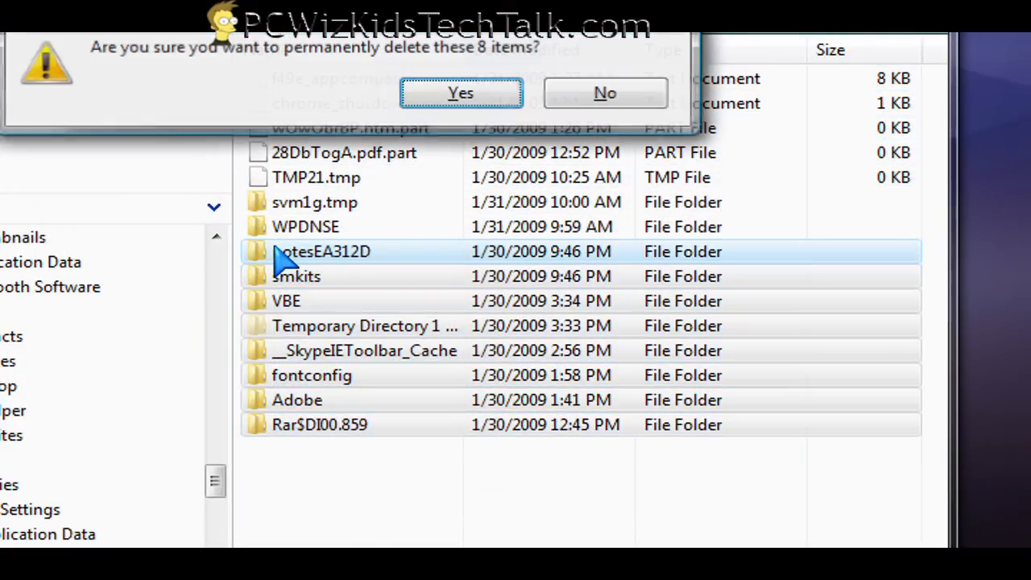
pyautogui.click(462, 93)
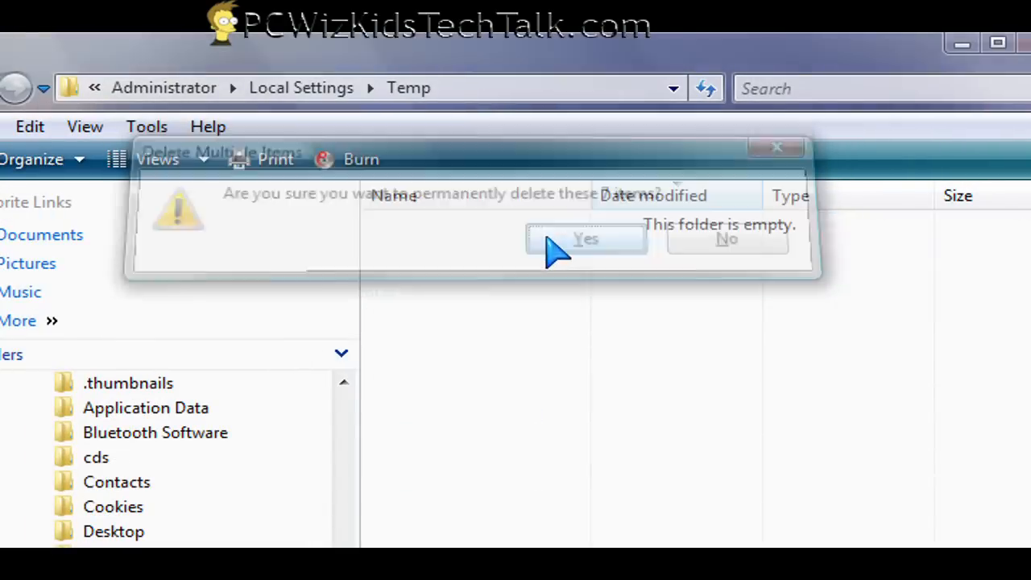
pyautogui.click(586, 239)
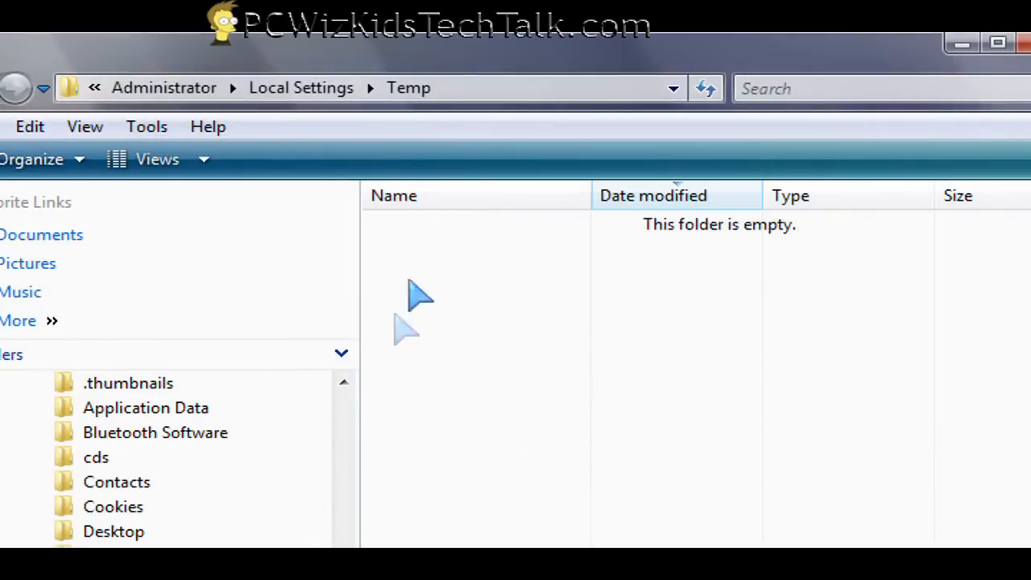
pyautogui.moveTo(495, 266)
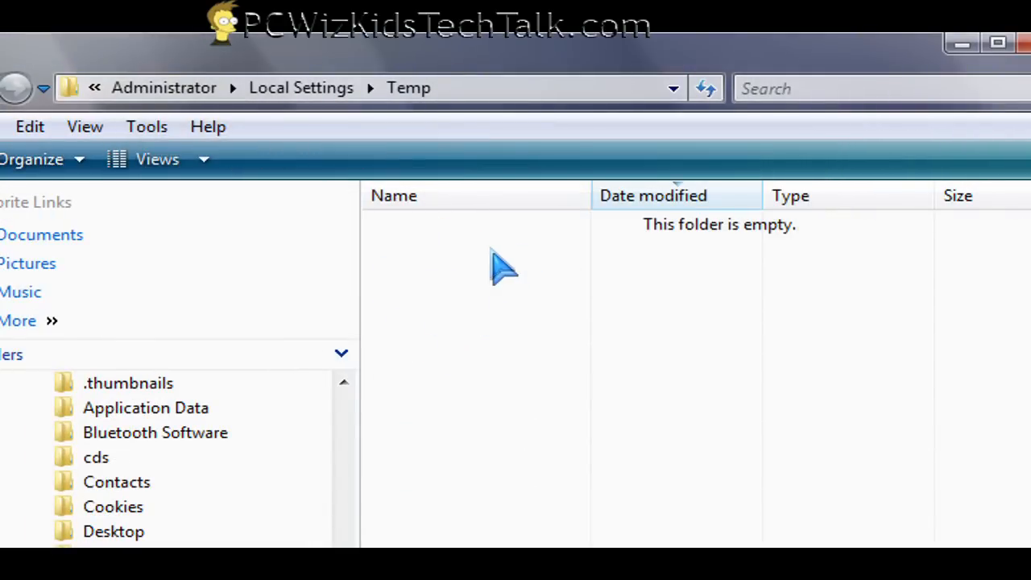
pyautogui.moveTo(471, 277)
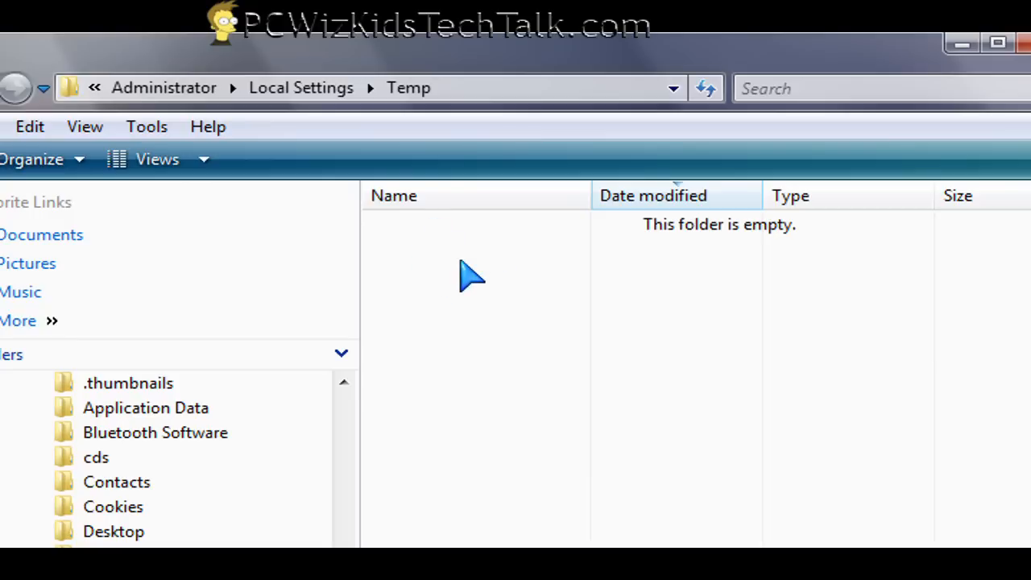
pyautogui.moveTo(479, 280)
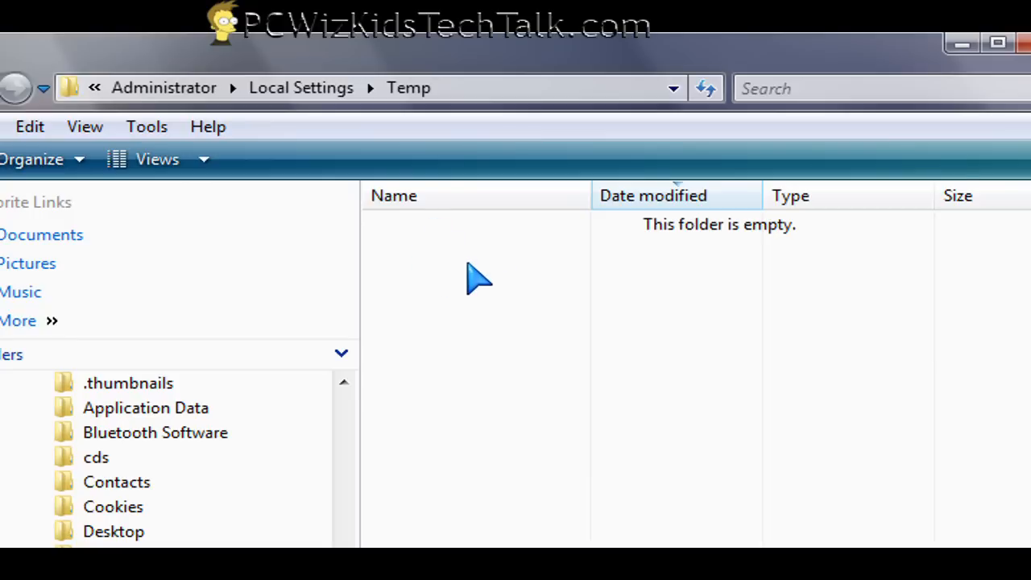
pyautogui.moveTo(463, 258)
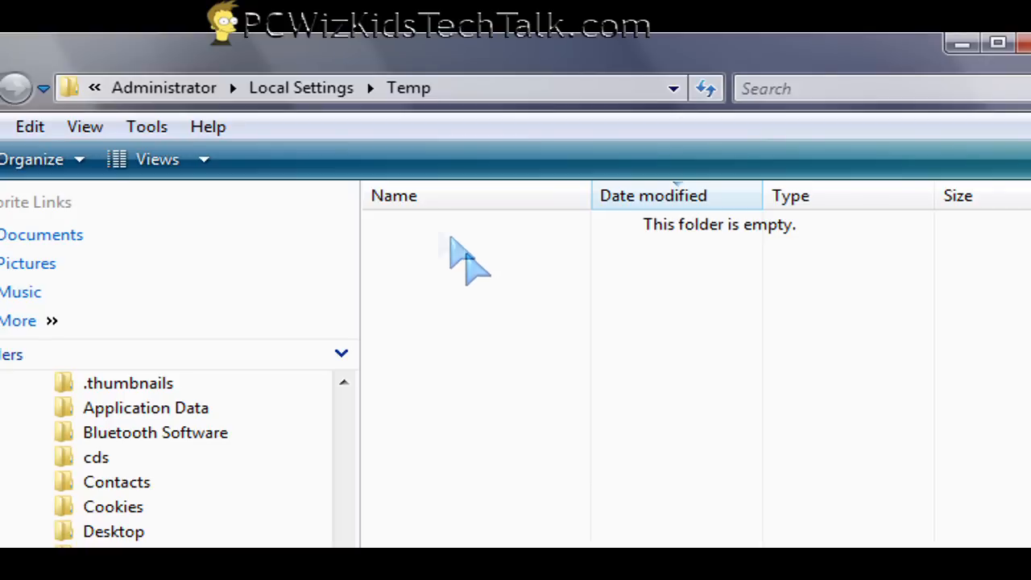
pyautogui.moveTo(451, 314)
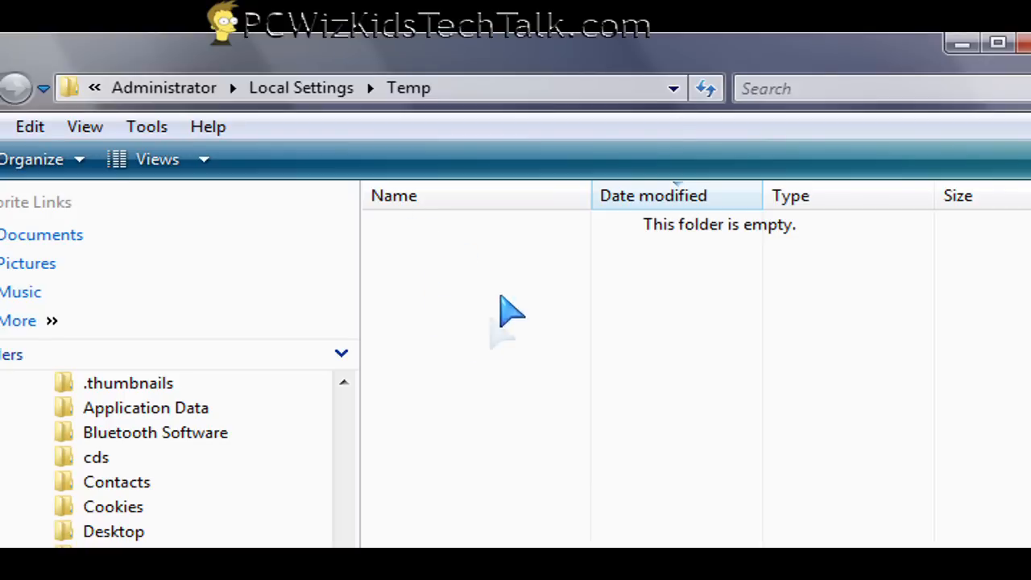
pyautogui.moveTo(479, 286)
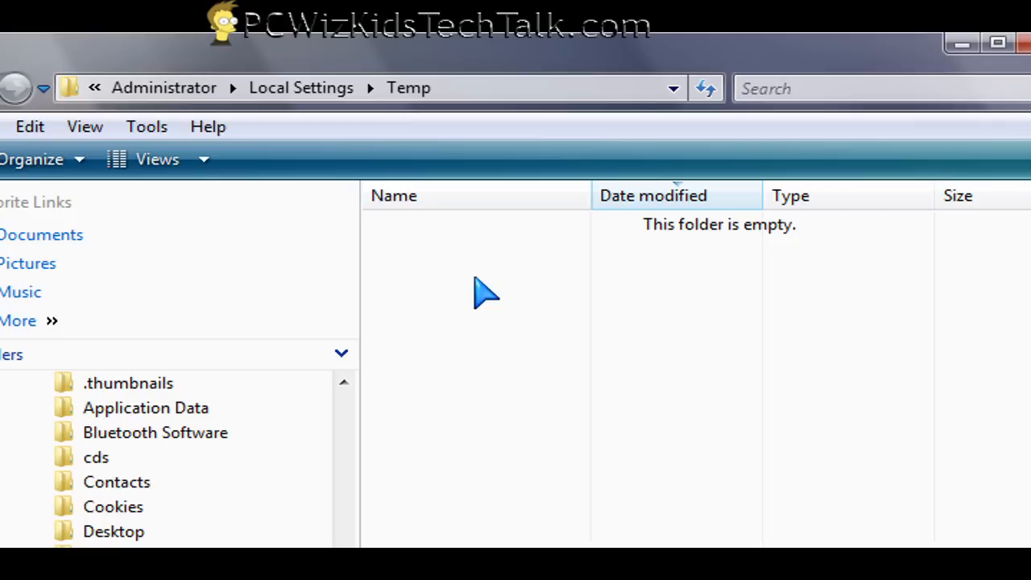
pyautogui.moveTo(475, 290)
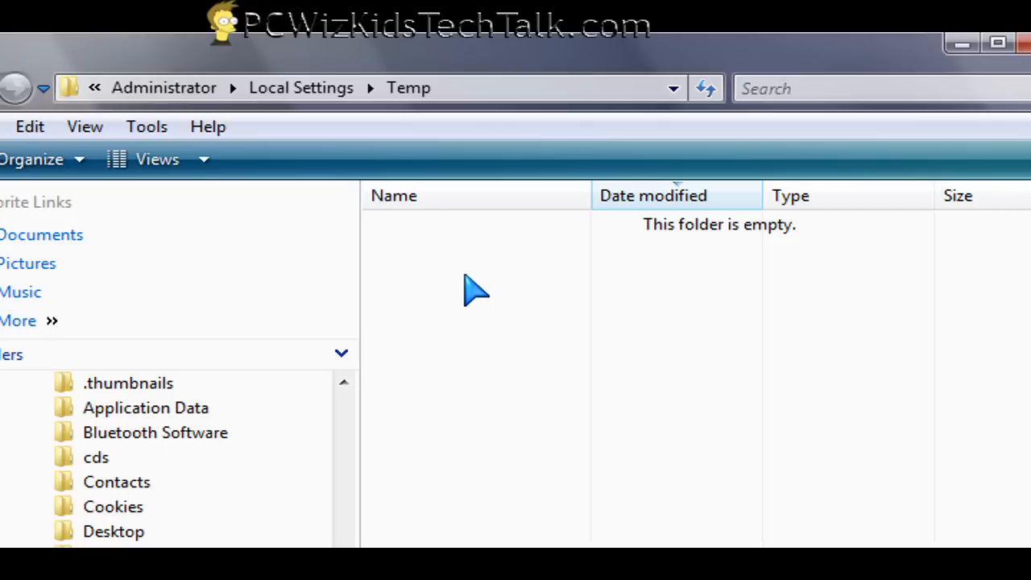
pyautogui.moveTo(443, 278)
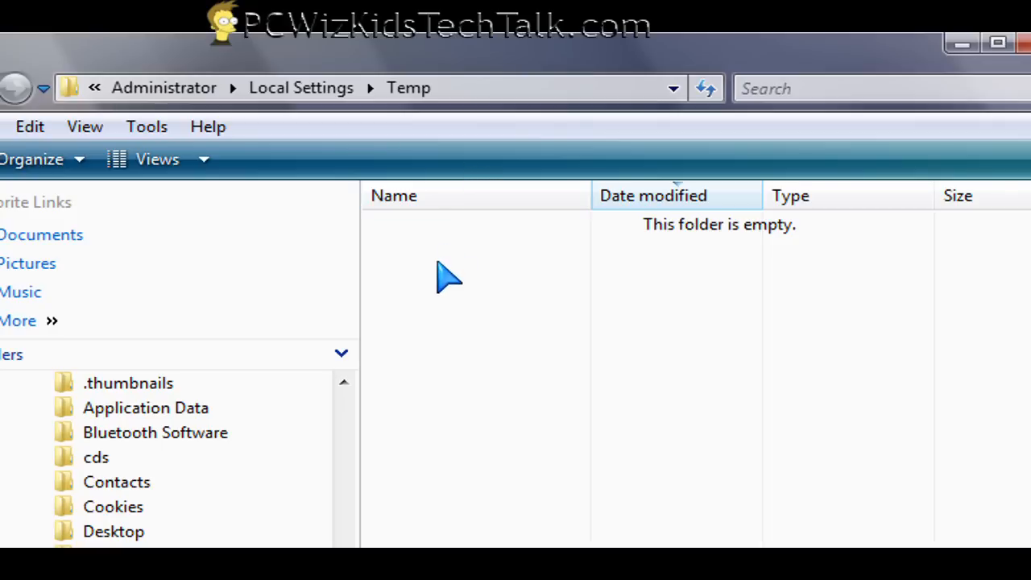